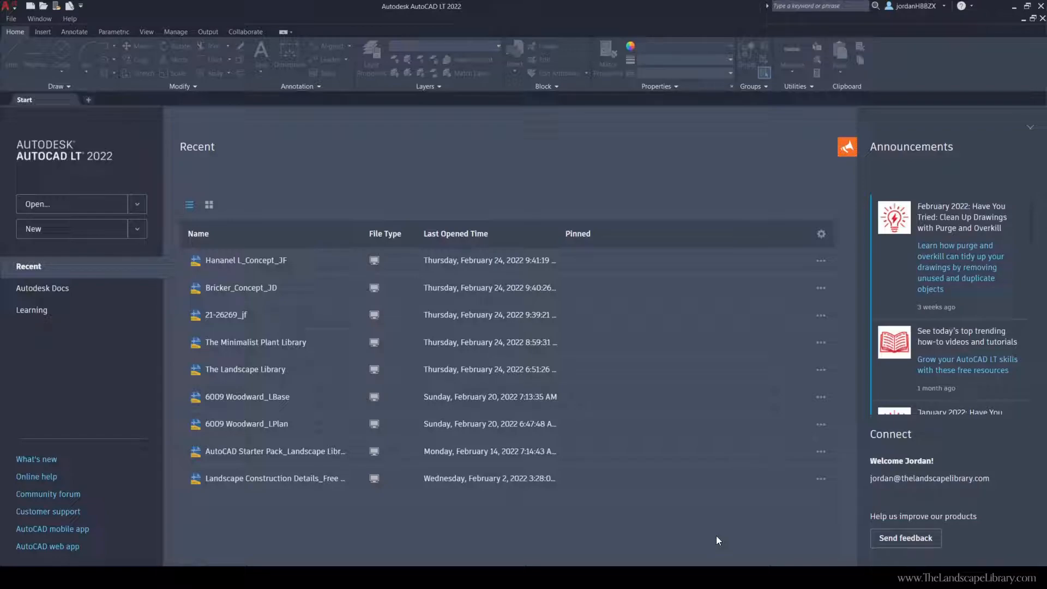
mouse_move(69, 208)
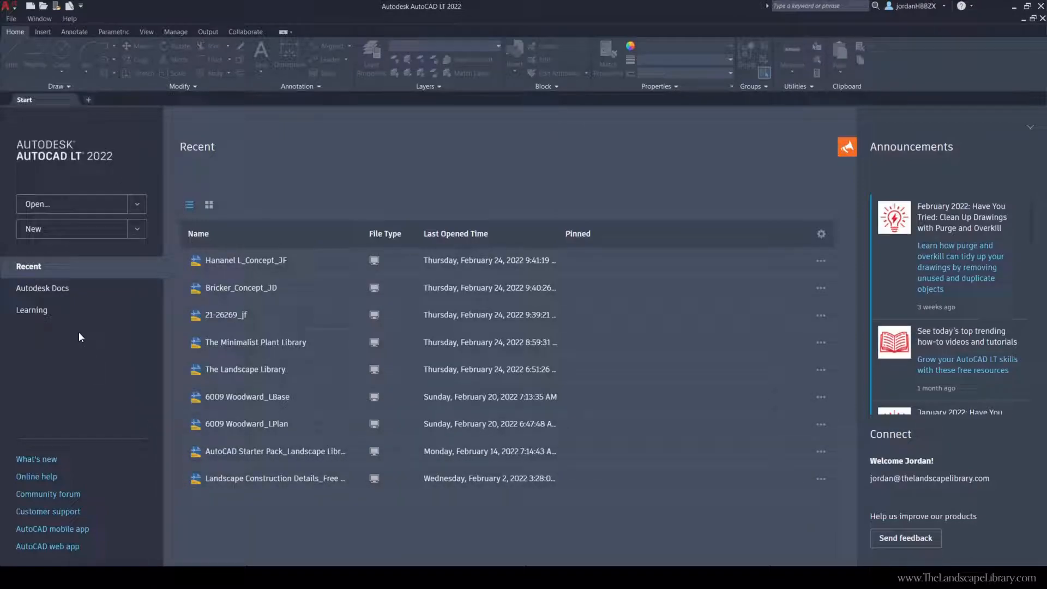
Show the Learning page with tips and tutorial videos on the start screen
click(31, 309)
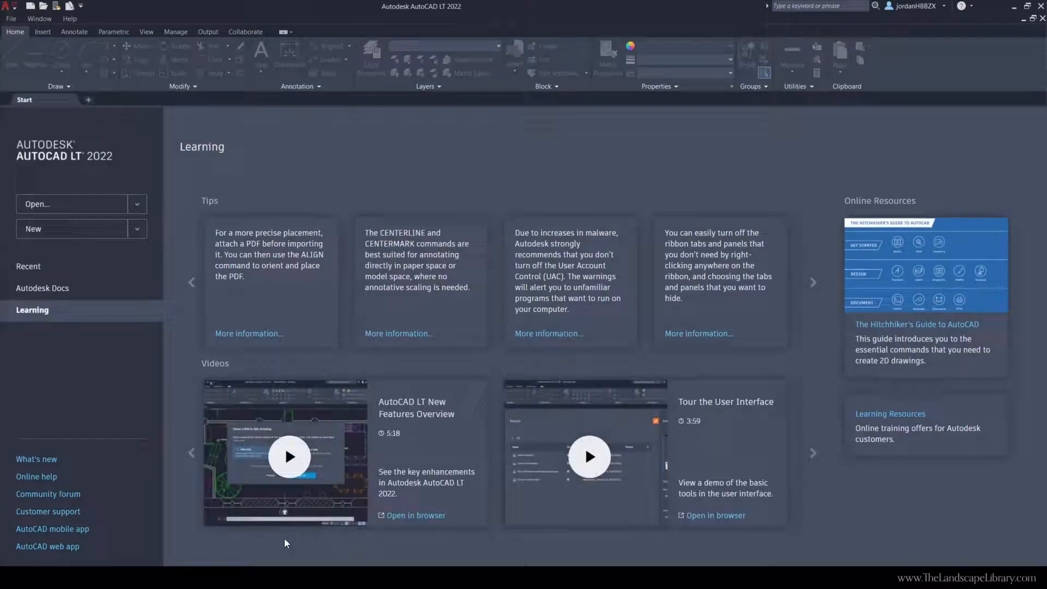
mouse_move(252, 154)
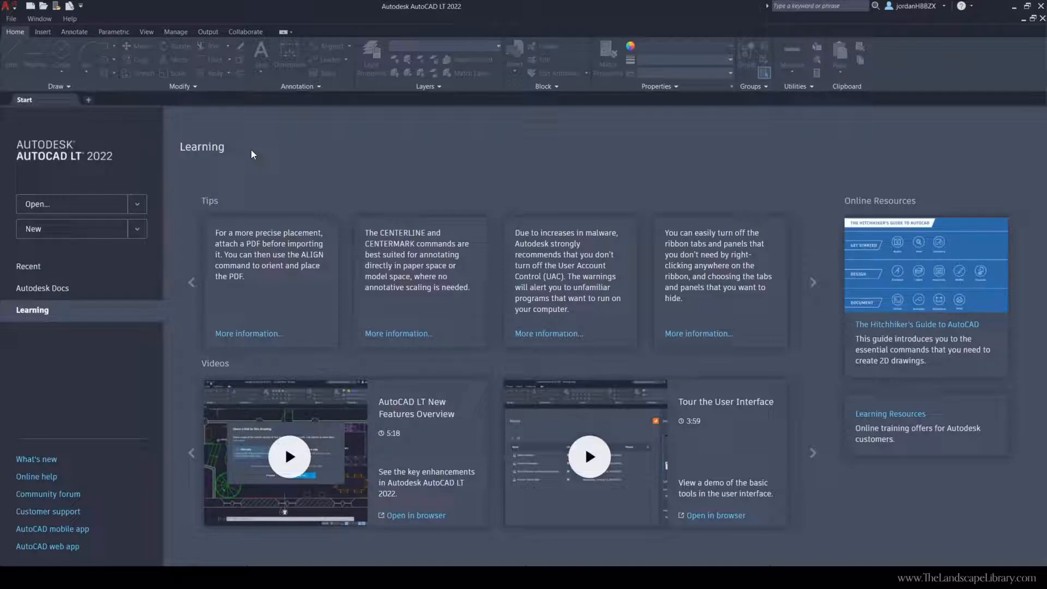
mouse_move(37, 222)
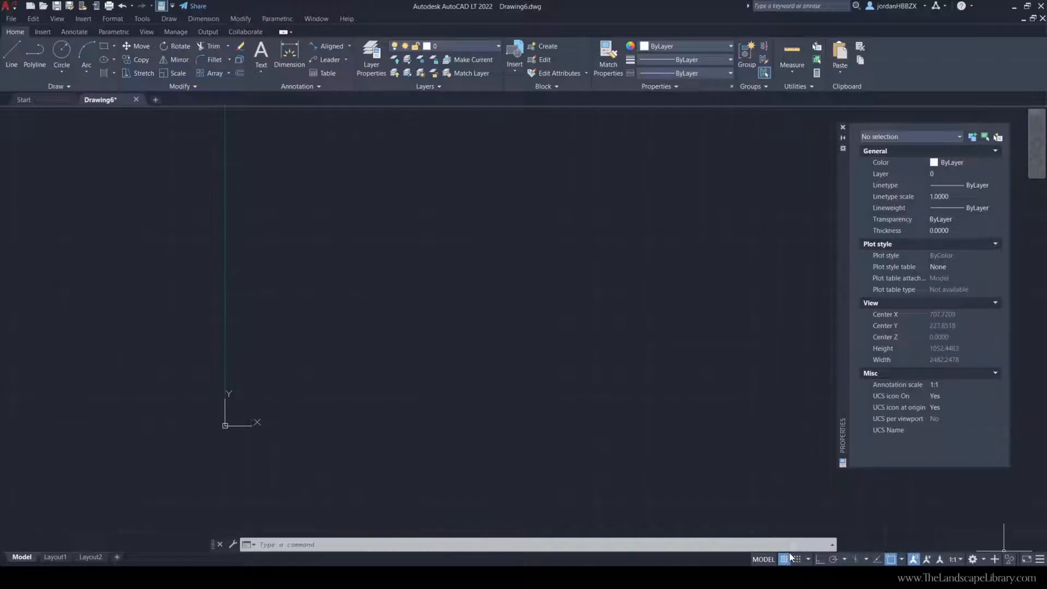
mouse_move(890, 558)
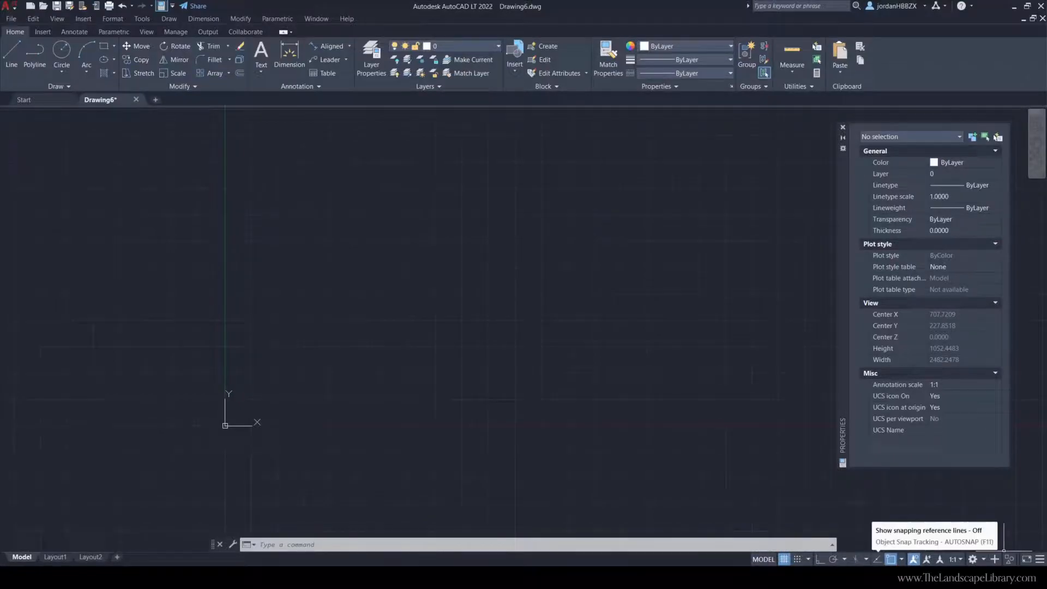
mouse_move(820, 558)
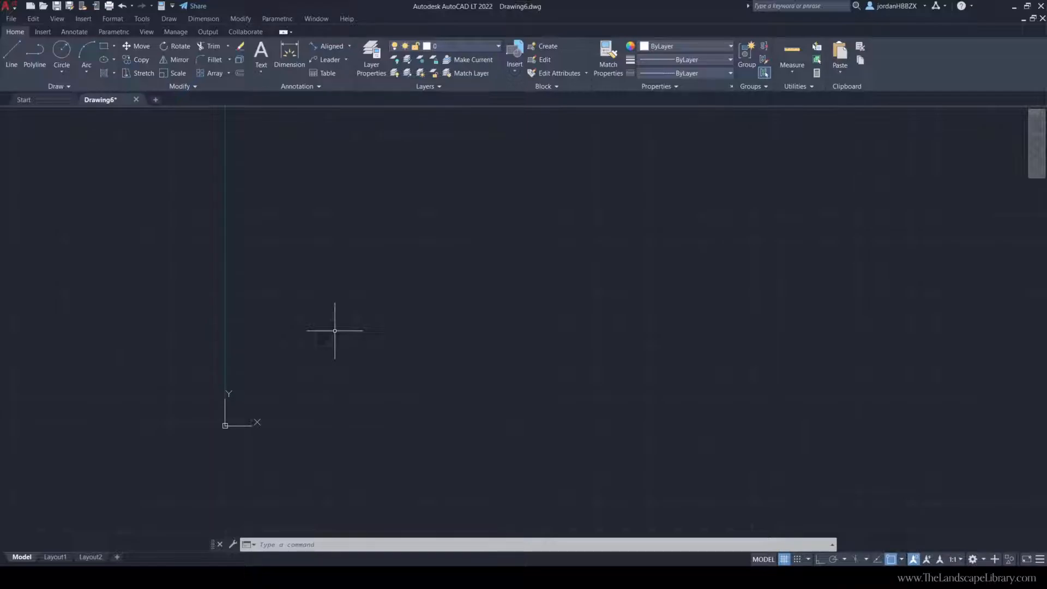
mouse_move(127, 128)
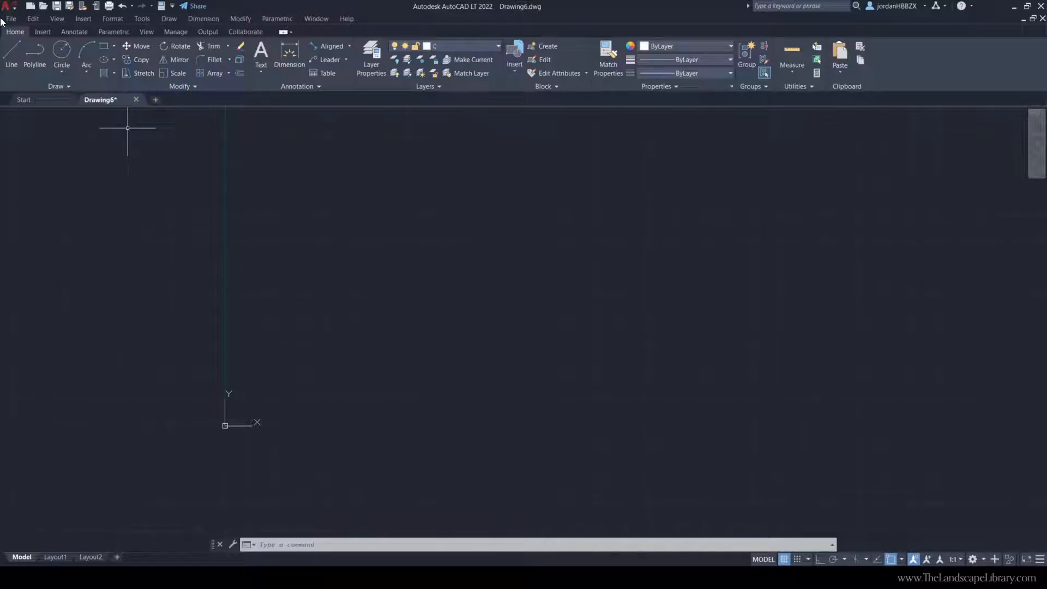
mouse_move(142, 19)
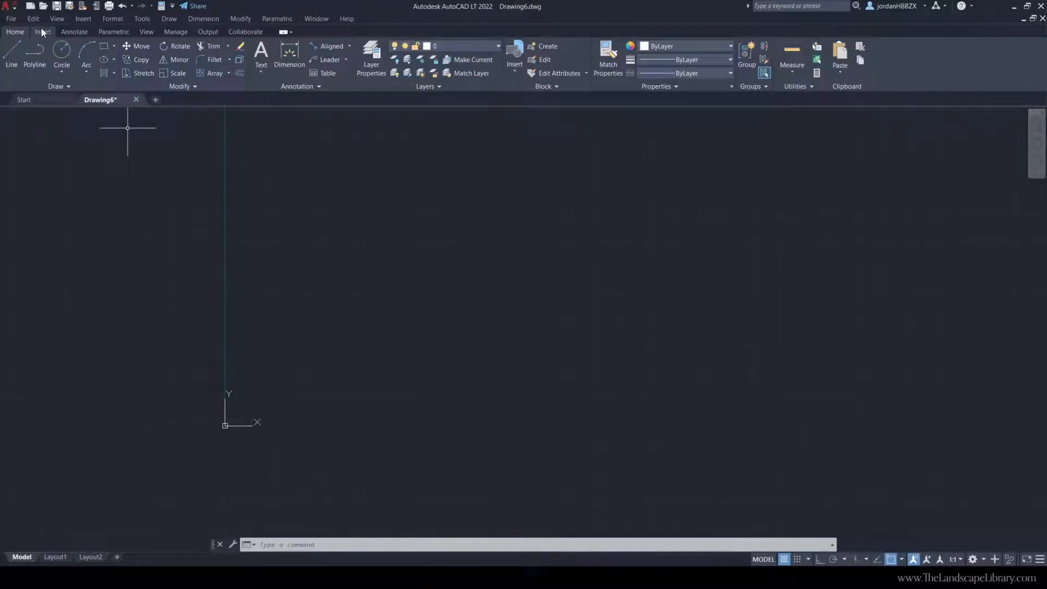
click(74, 32)
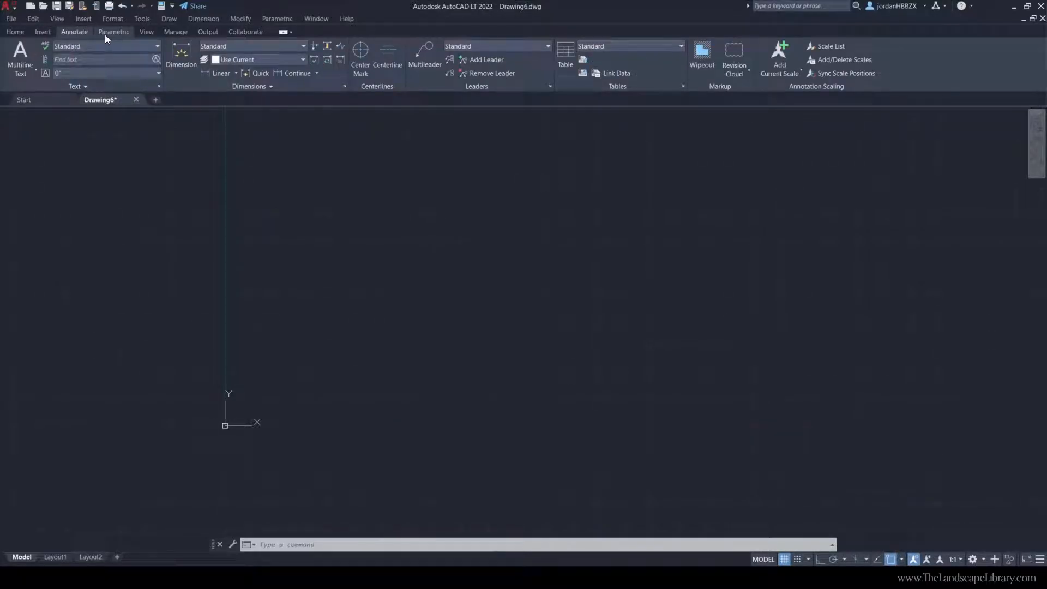
click(175, 31)
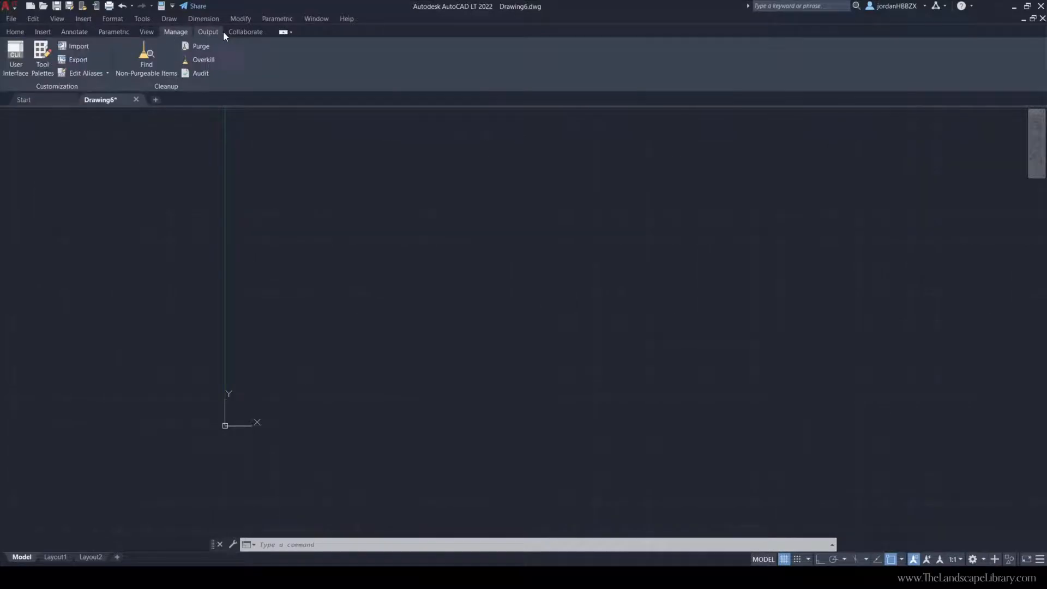
click(14, 32)
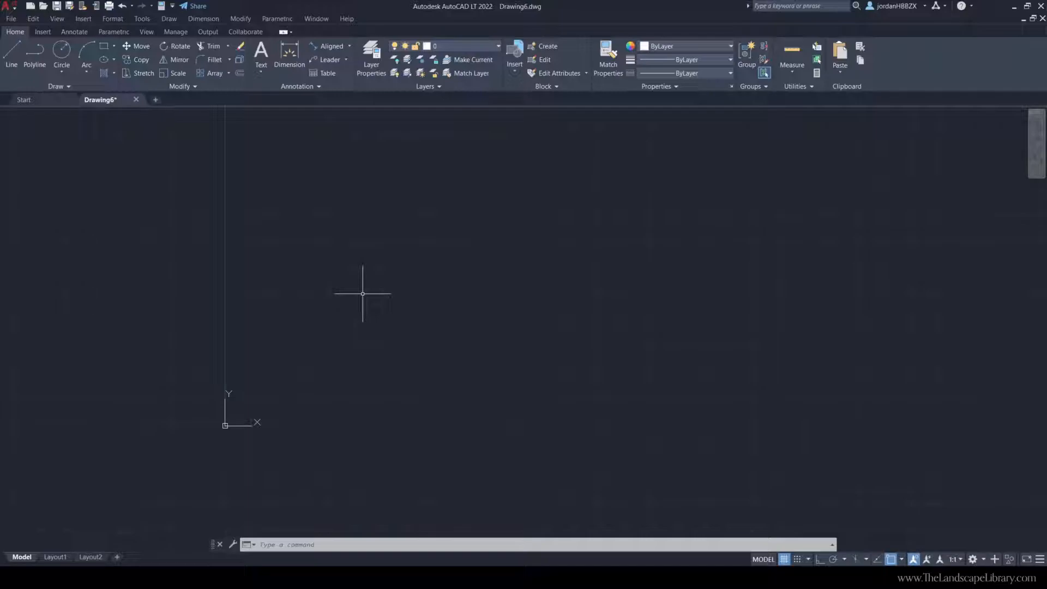
Set drawing length units to Architectural via UNITS and accept the warning
text(uni)
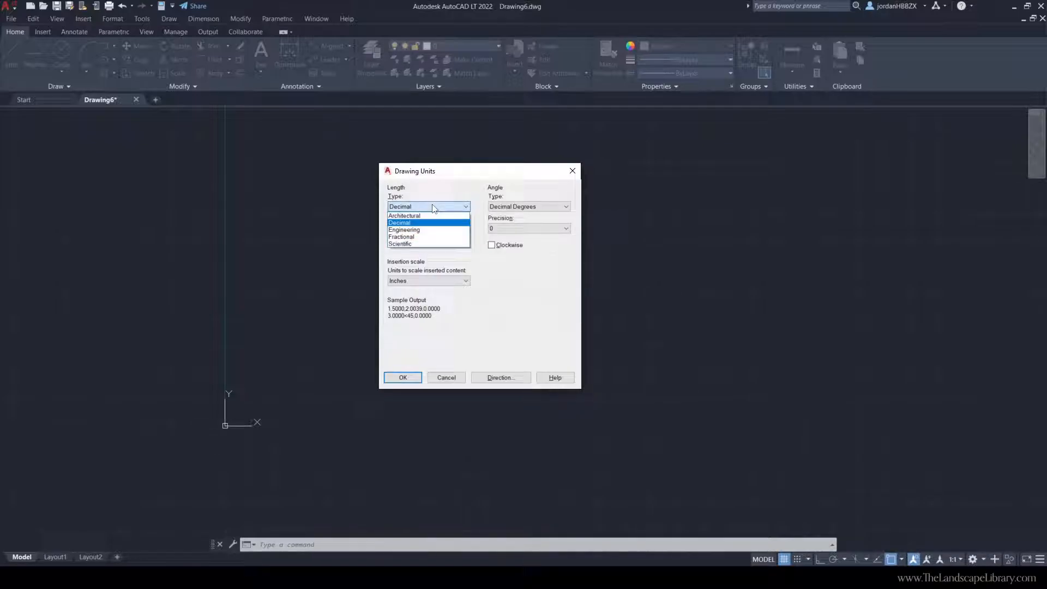
mouse_move(404, 215)
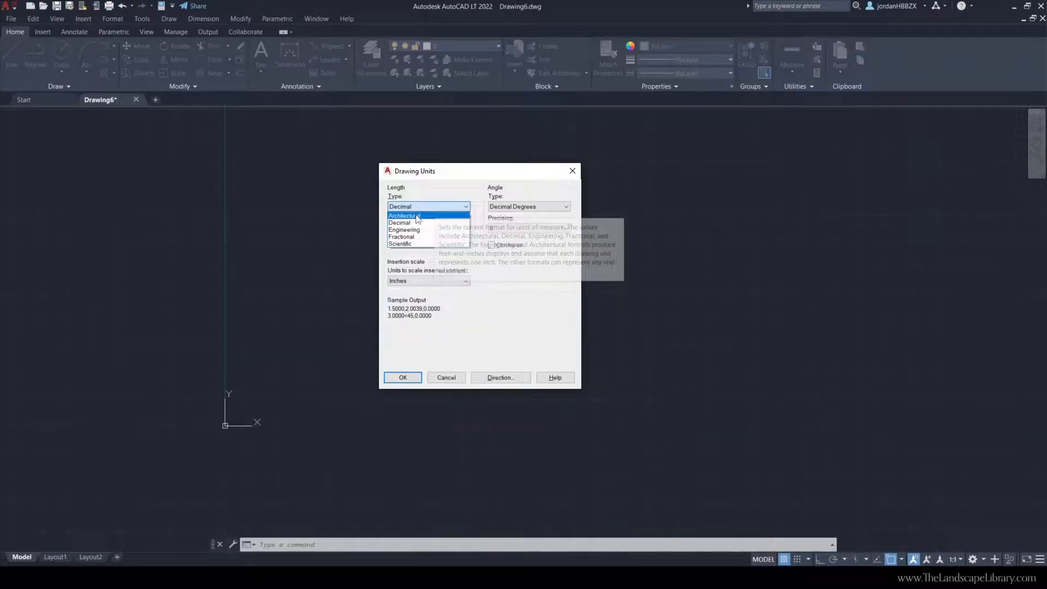
click(403, 215)
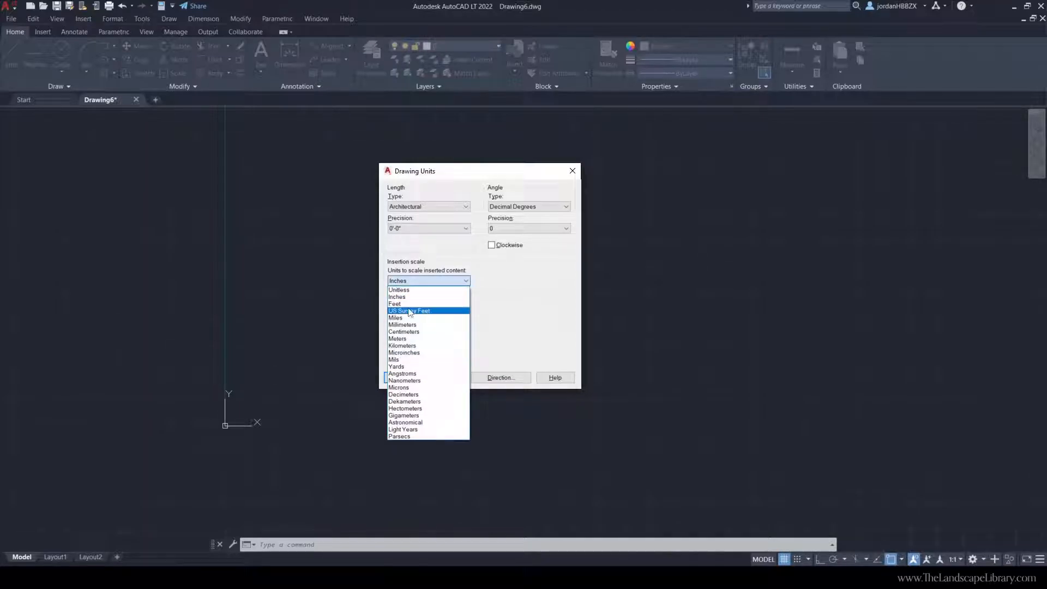
mouse_move(397, 297)
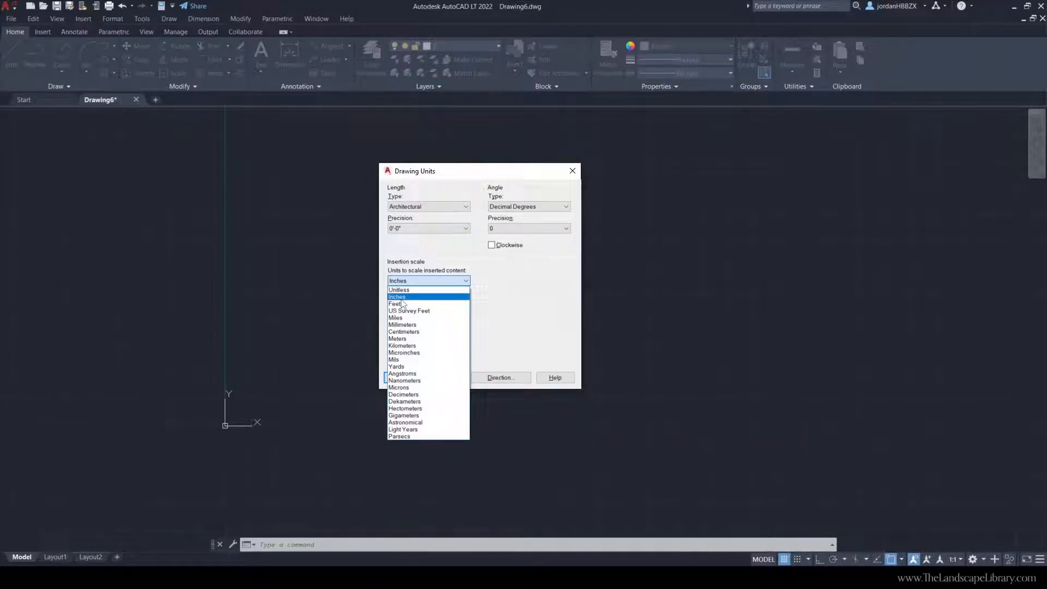
mouse_move(394, 304)
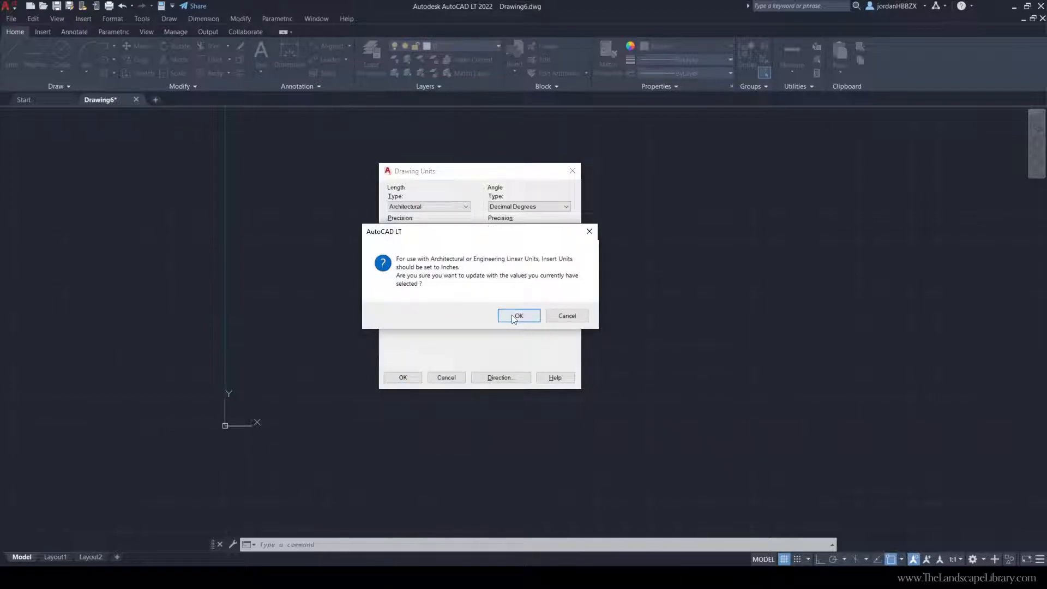
click(518, 315)
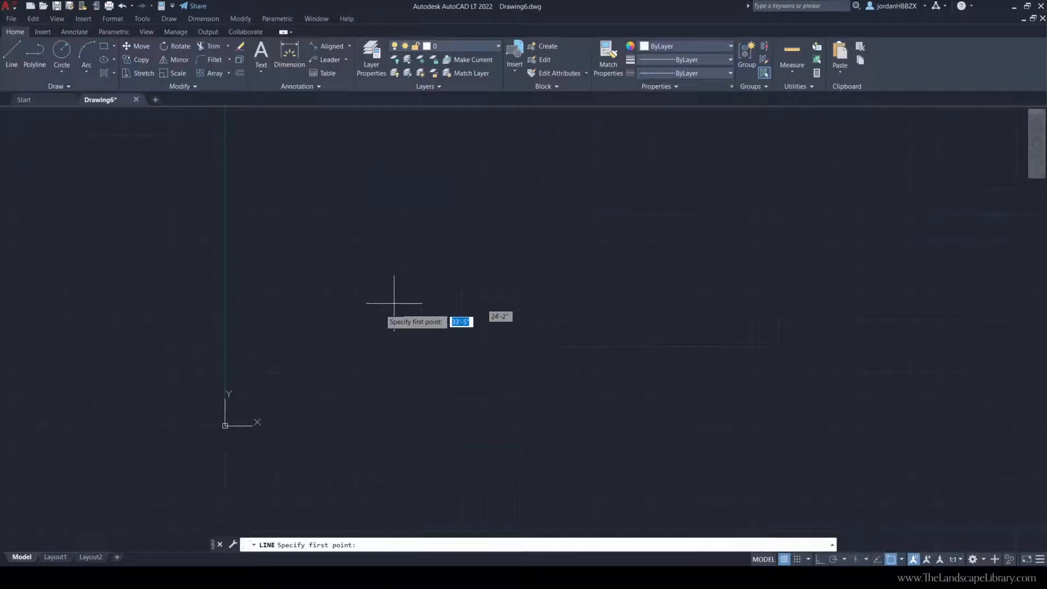